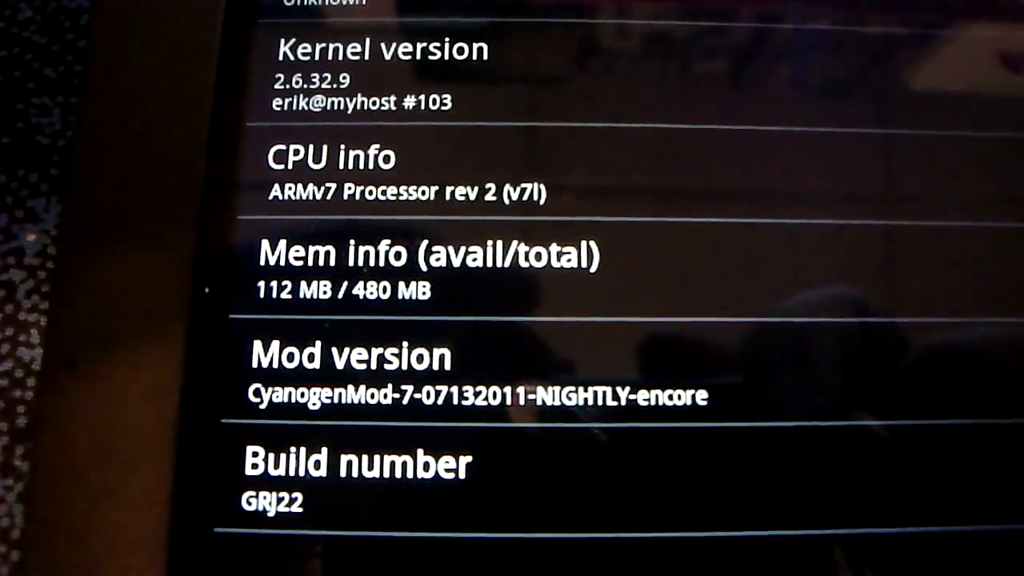
scroll(up, 3)
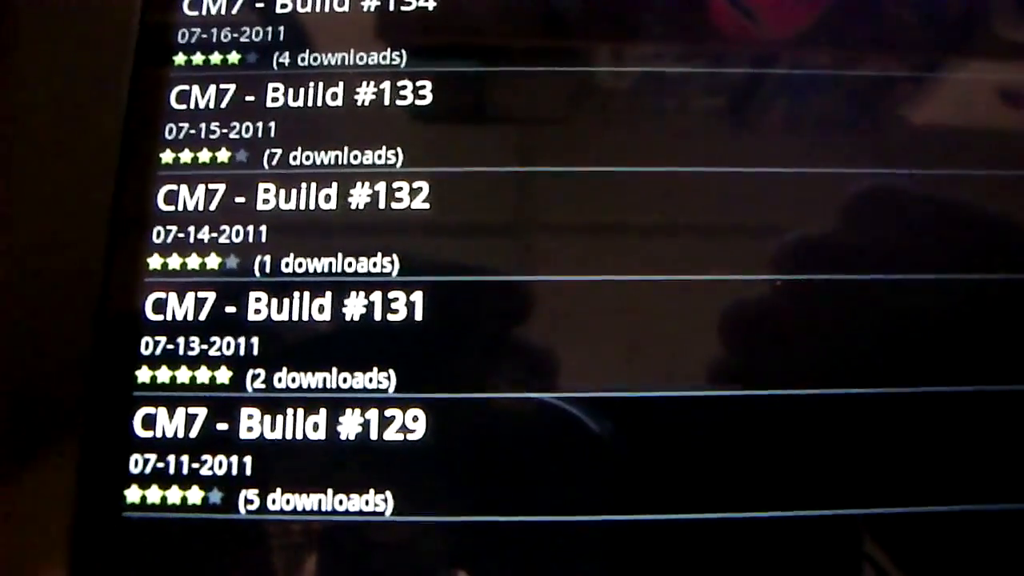
scroll(up, 3)
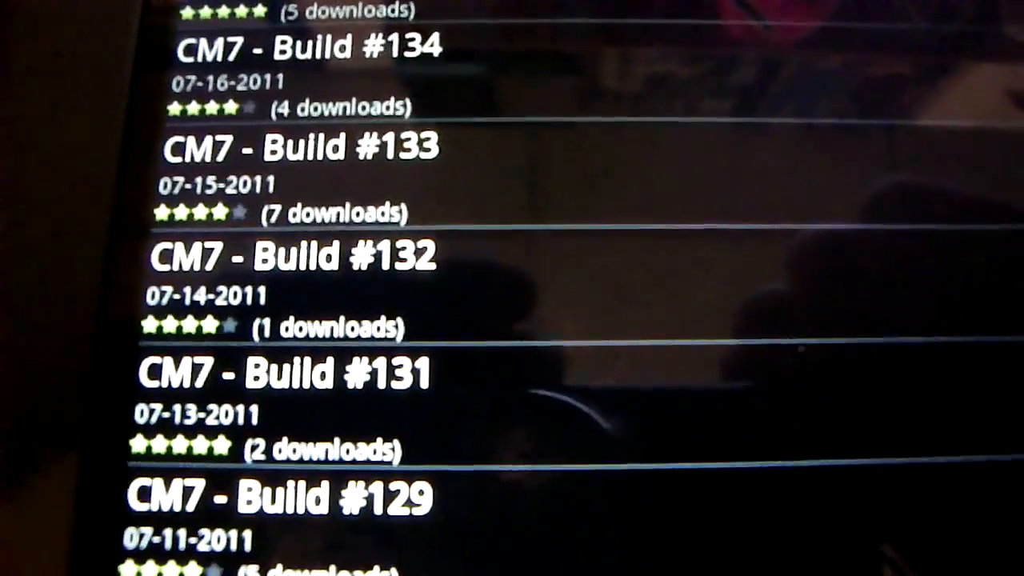